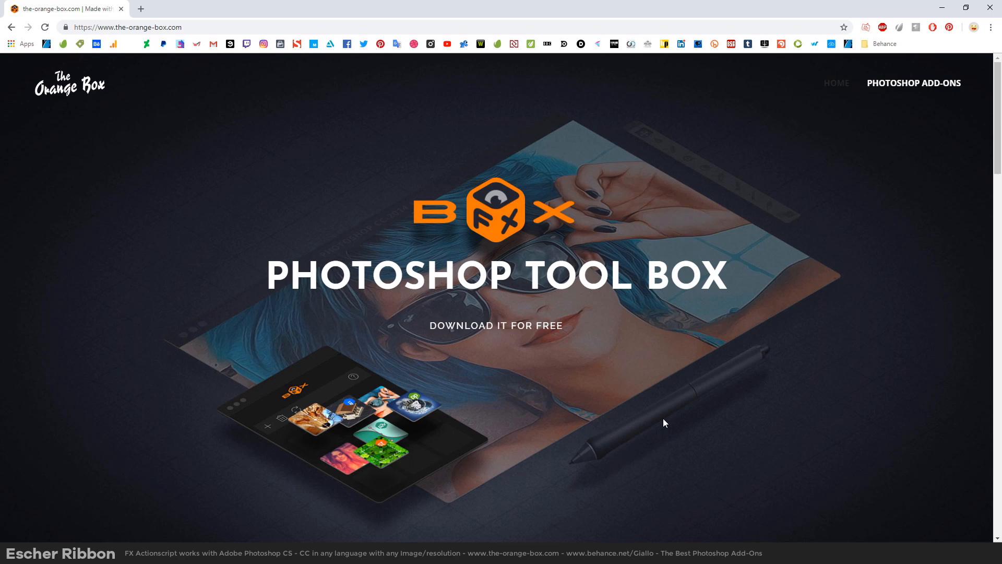
pyautogui.moveTo(307, 147)
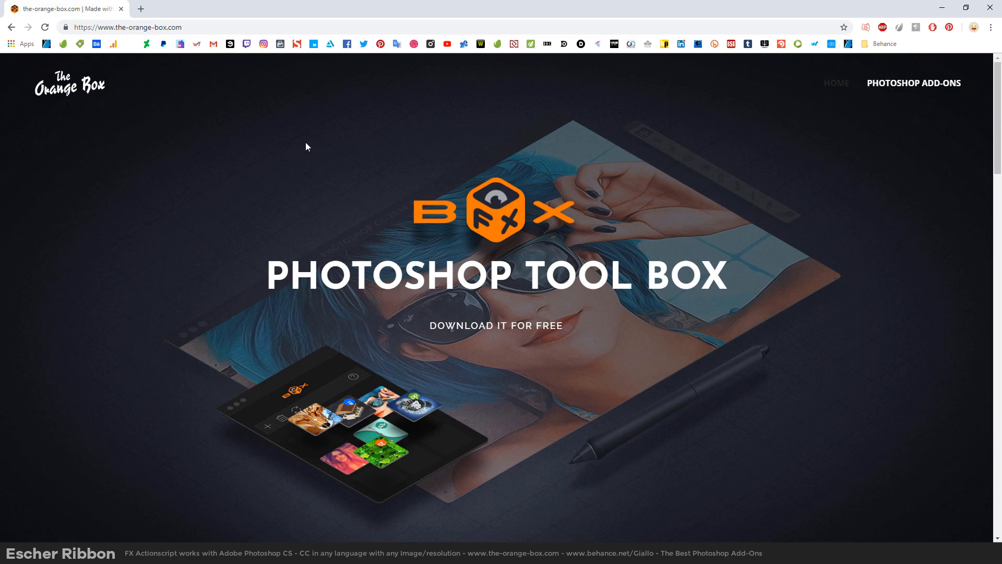
# Scroll through the Orange Box add-on grid and back up to the FX Box download section
pyautogui.scroll(-3)
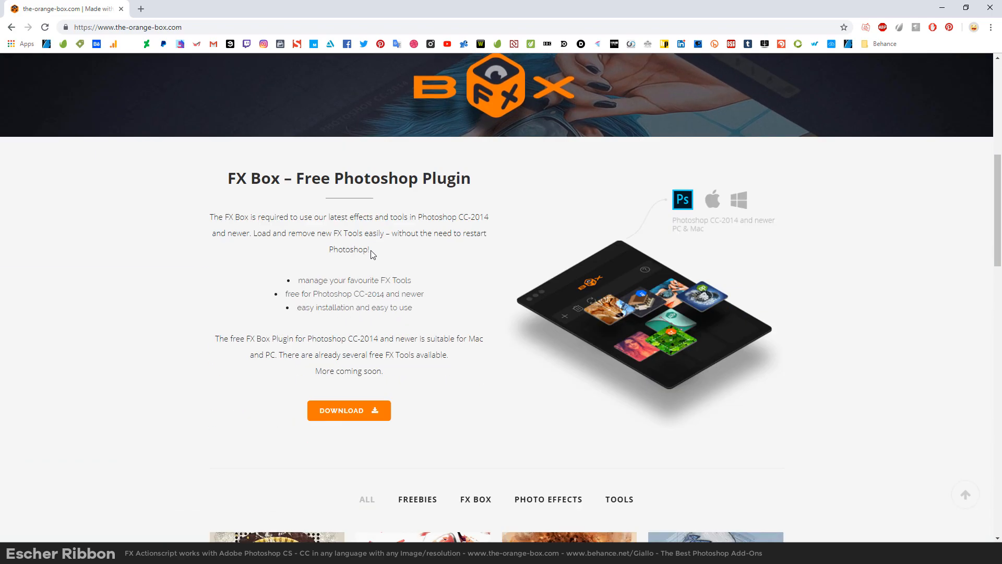
pyautogui.scroll(-3)
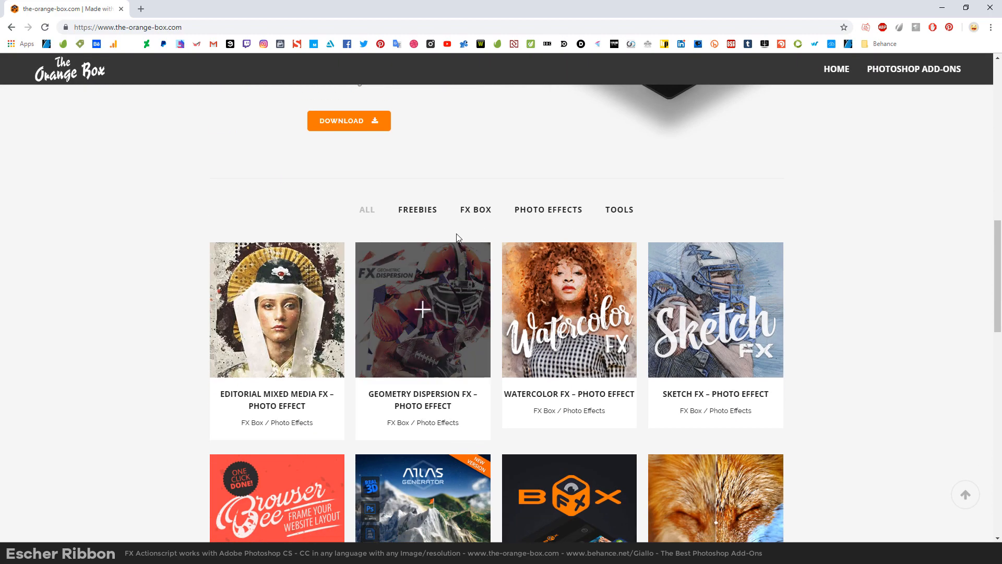
pyautogui.moveTo(546, 313)
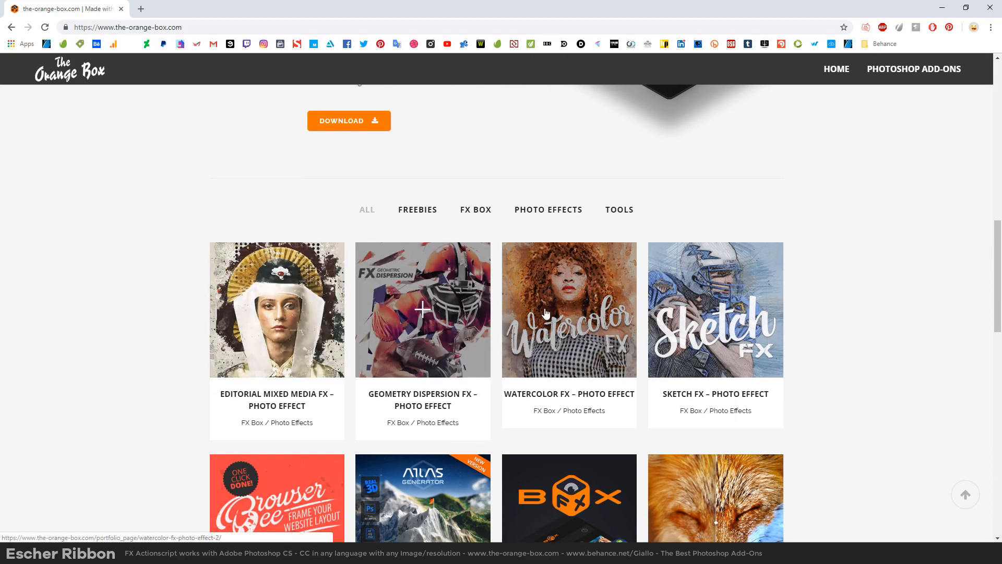
pyautogui.scroll(-3)
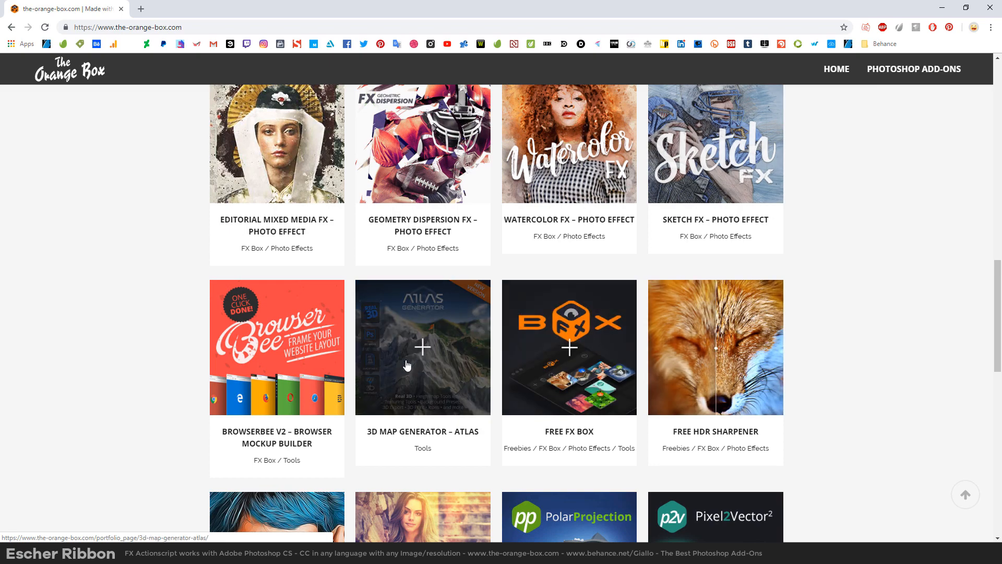
pyautogui.scroll(-3)
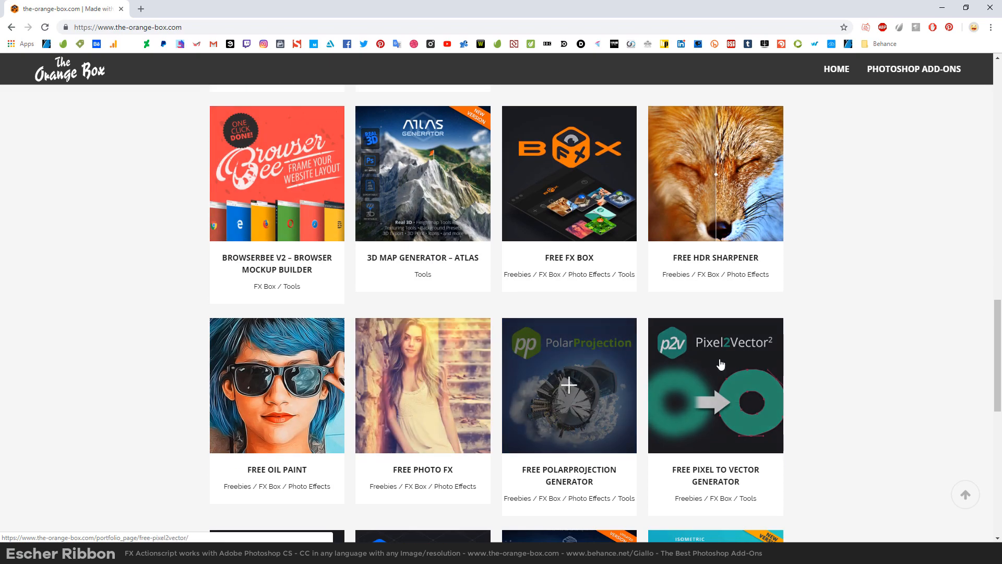
pyautogui.scroll(-3)
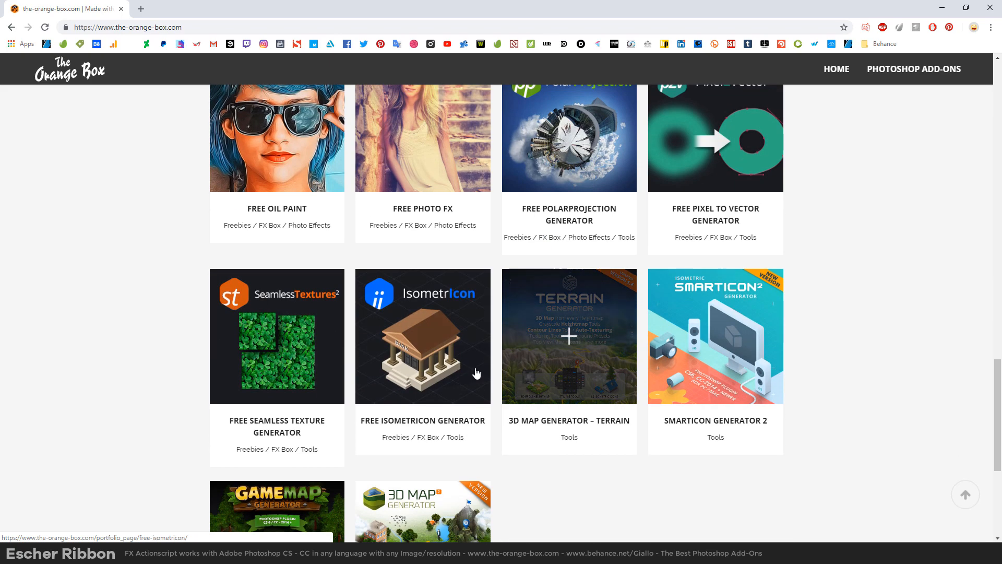
pyautogui.scroll(-3)
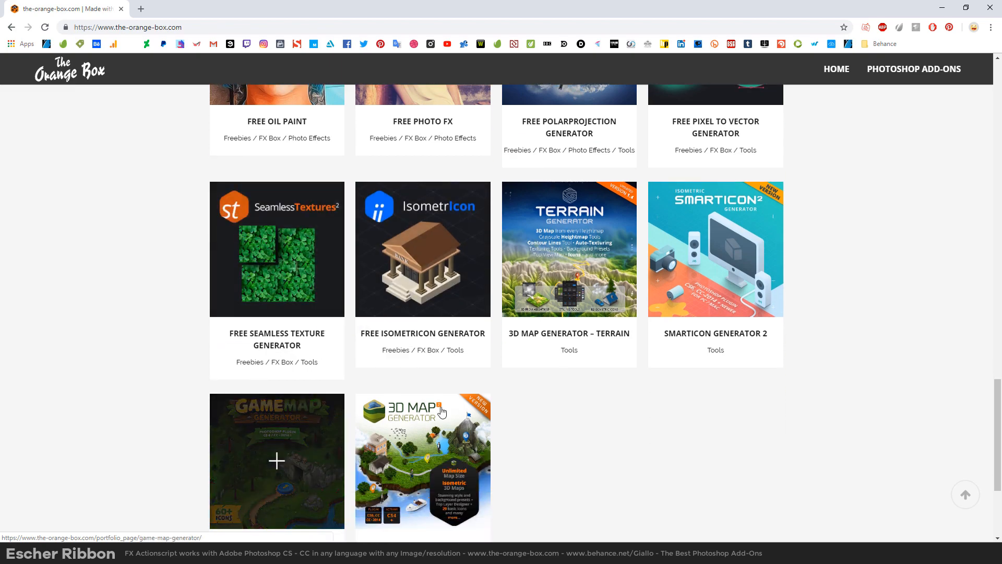
pyautogui.scroll(3)
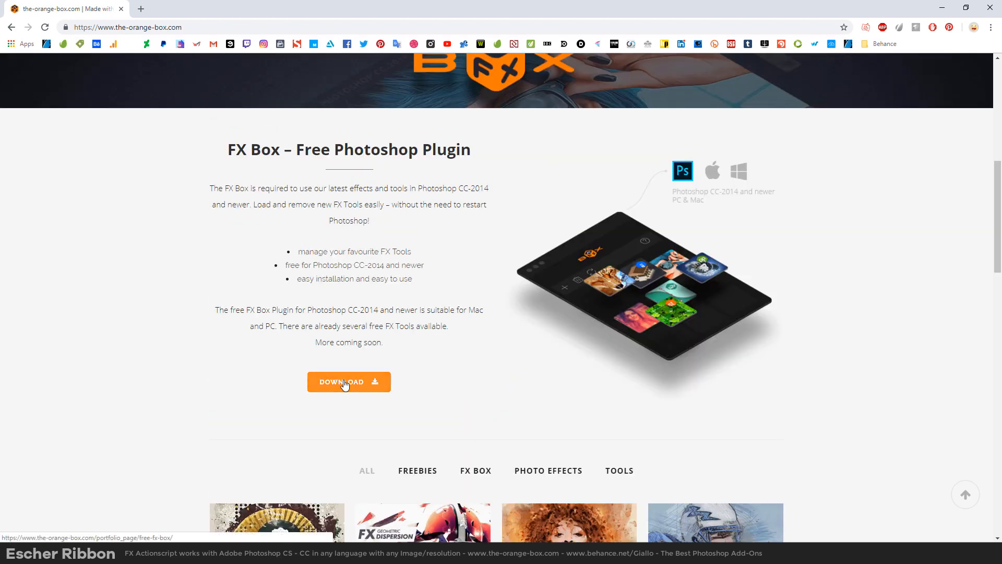
pyautogui.moveTo(422, 405)
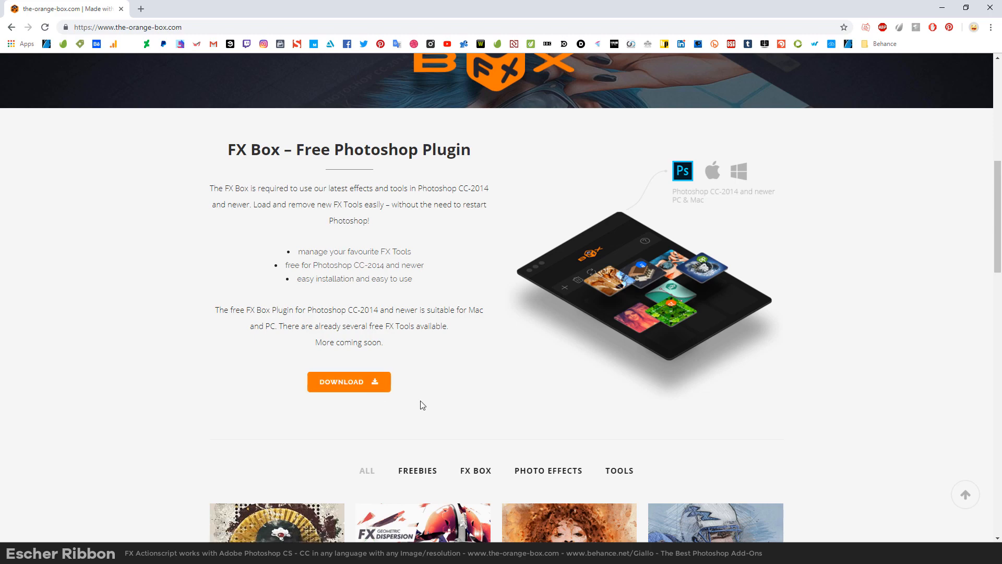
# From Window > Extensions > FX Box, add the Escher-Ribbon-FX_installer.jsx tool to FX Box
pyautogui.click(219, 6)
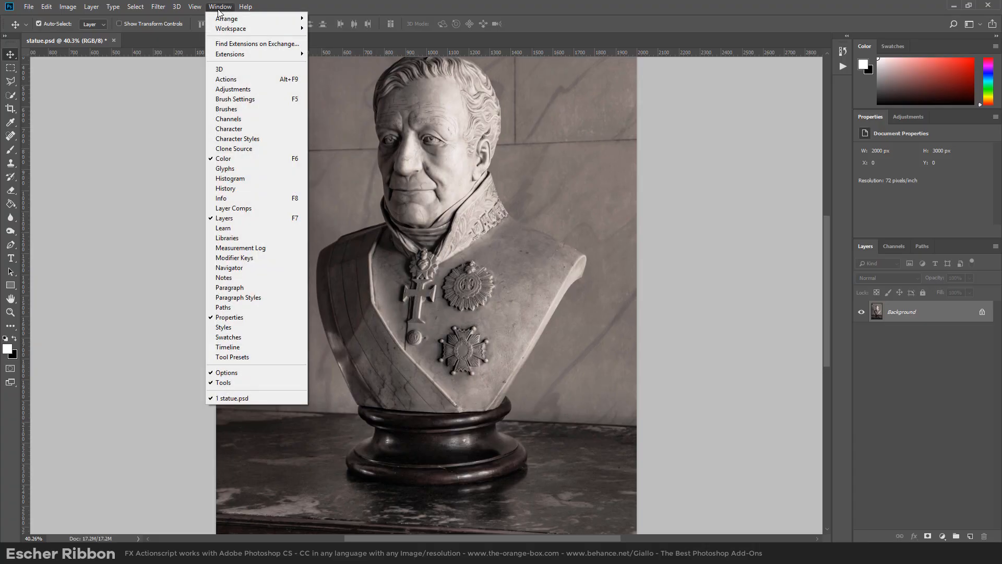
pyautogui.moveTo(229, 54)
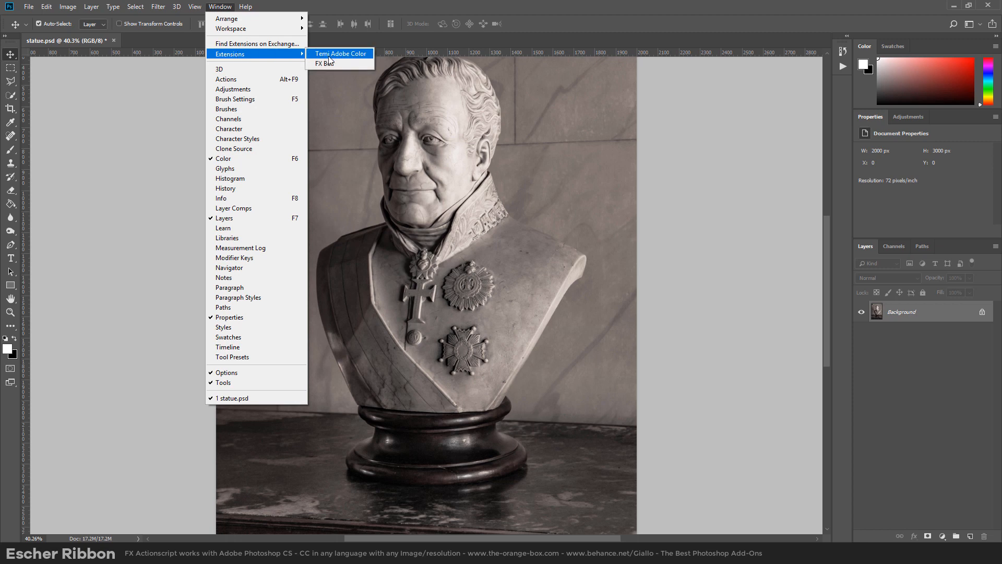
pyautogui.click(325, 63)
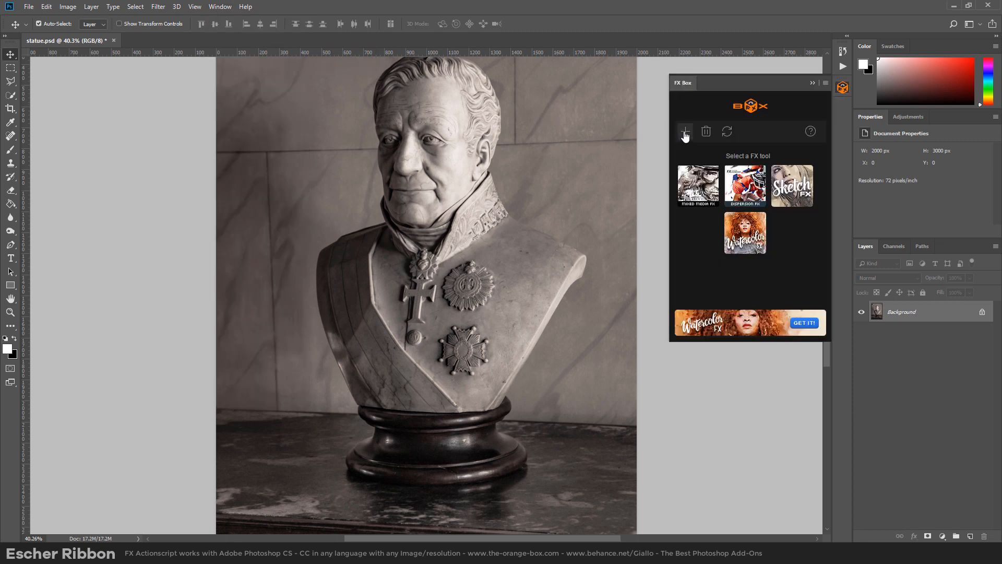
pyautogui.click(686, 131)
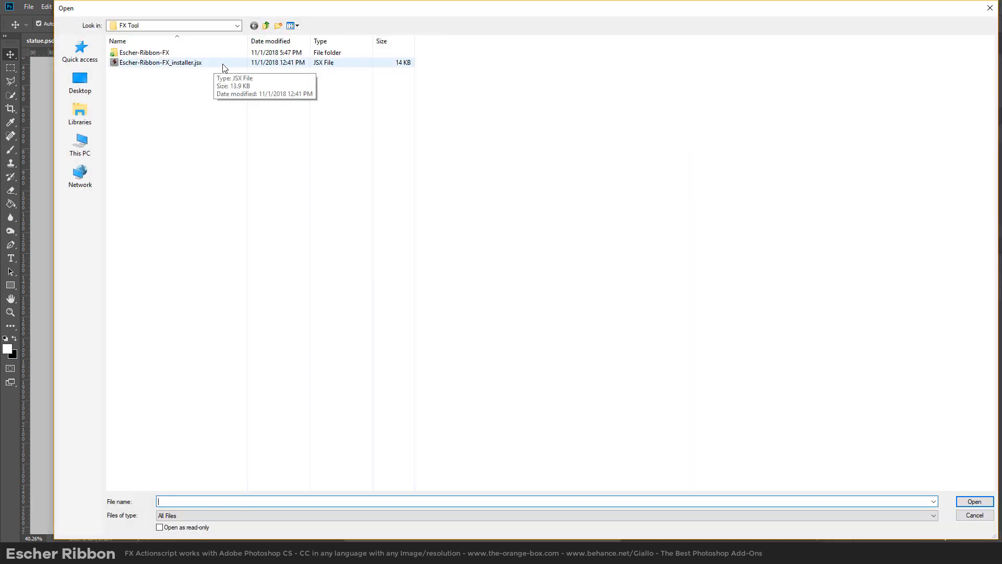
pyautogui.doubleClick(159, 62)
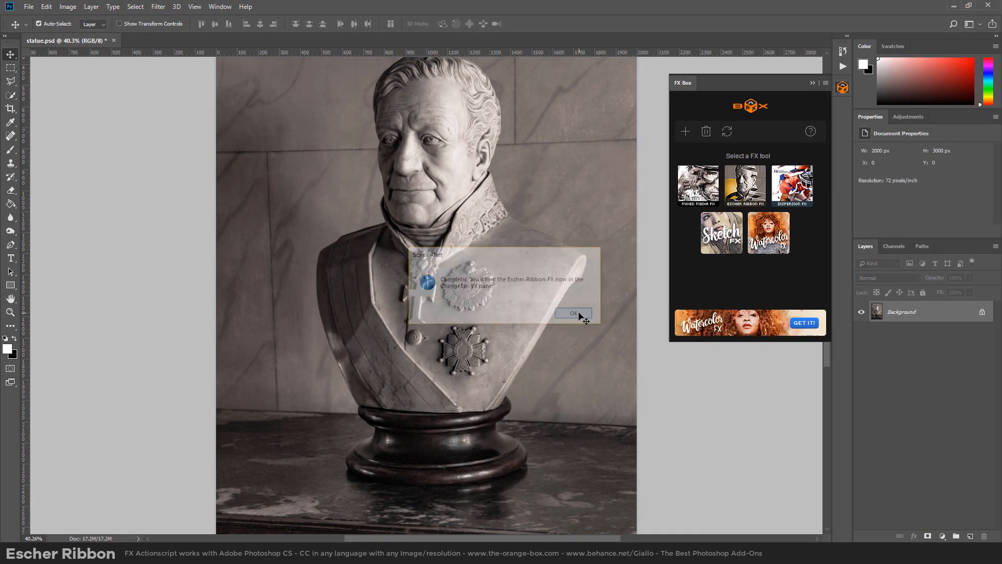
# Show the Starting Selection layer over the bust and select the Escher Ribbon FX effect
pyautogui.click(573, 312)
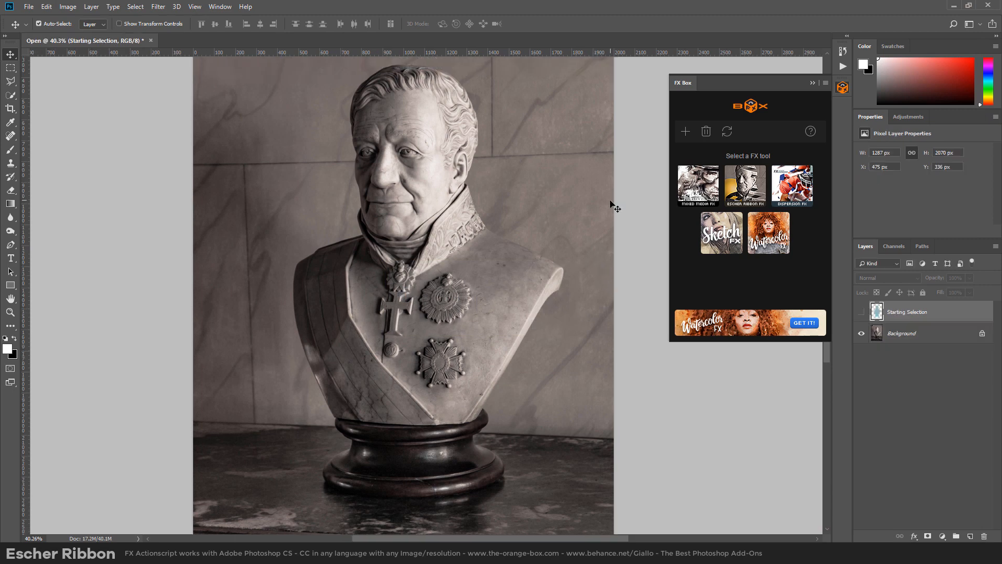
pyautogui.moveTo(440, 209)
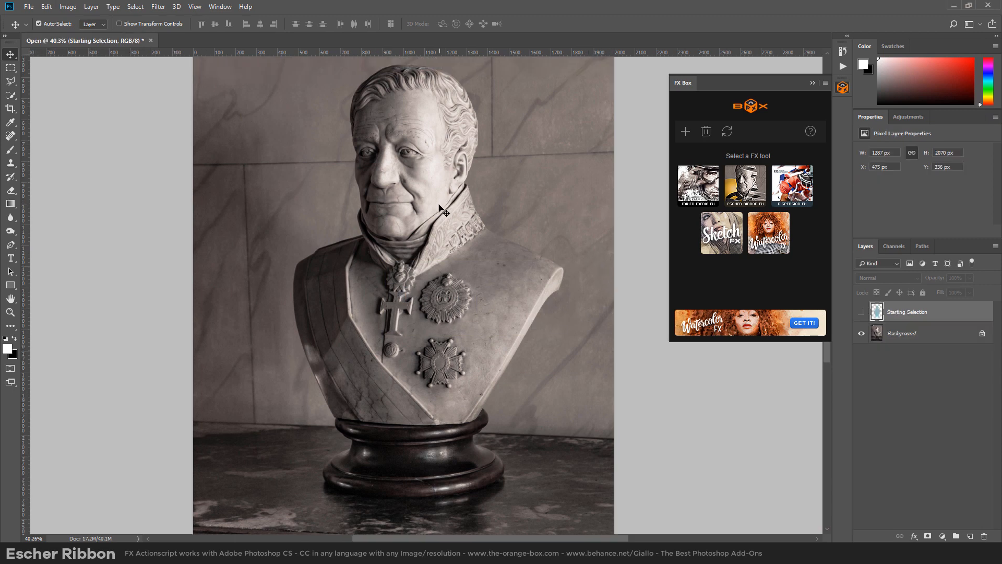
pyautogui.click(861, 312)
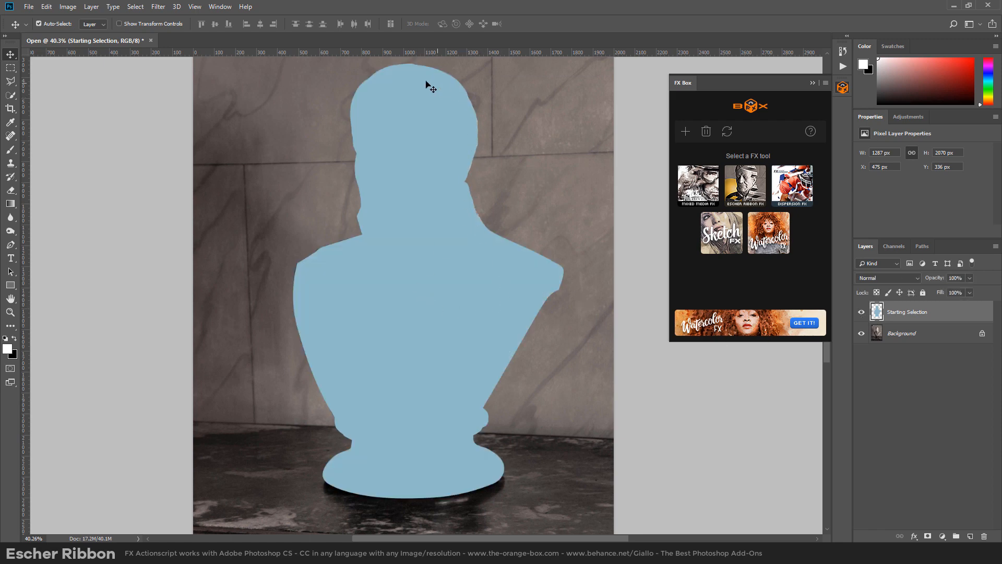
pyautogui.moveTo(311, 378)
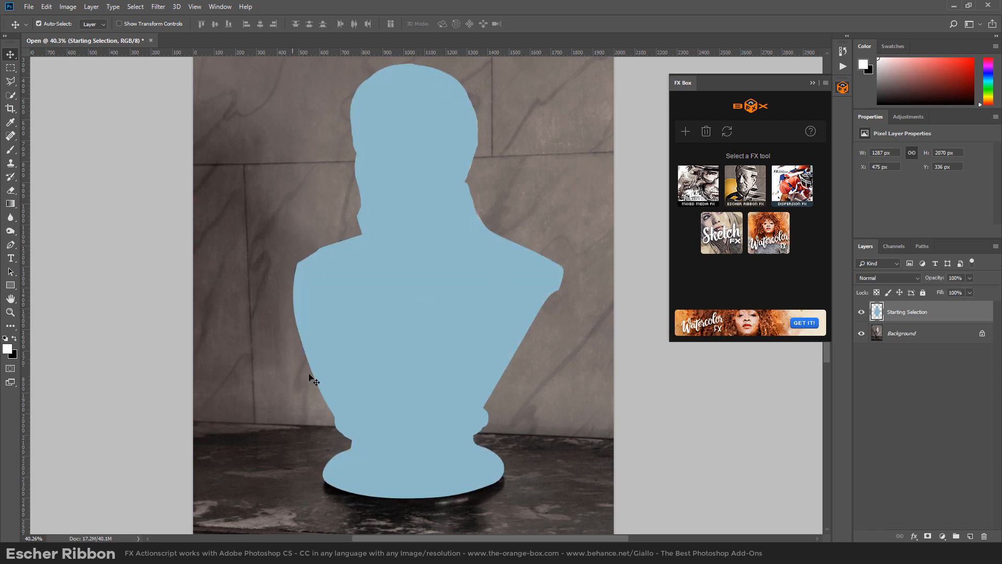
pyautogui.moveTo(524, 293)
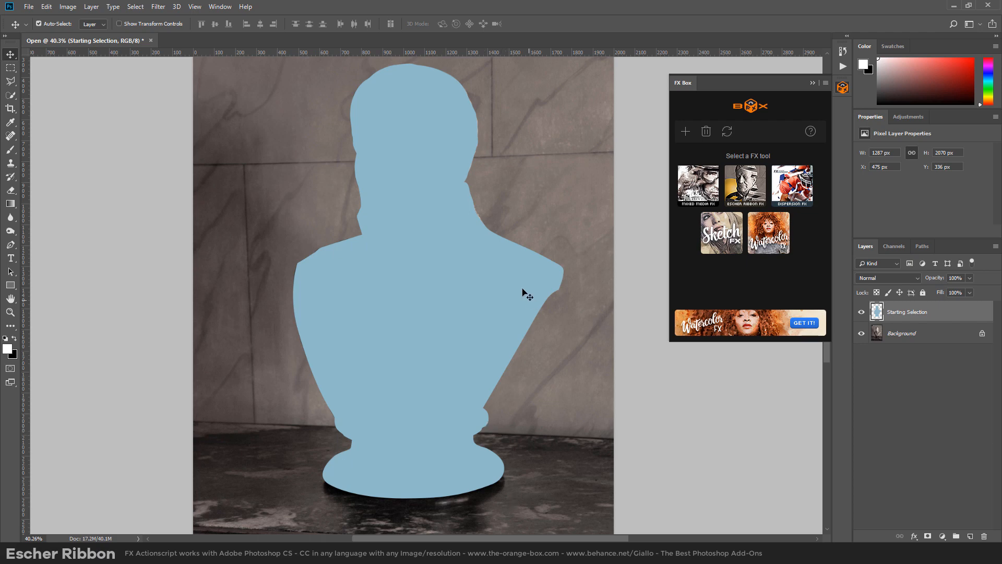
pyautogui.moveTo(950, 318)
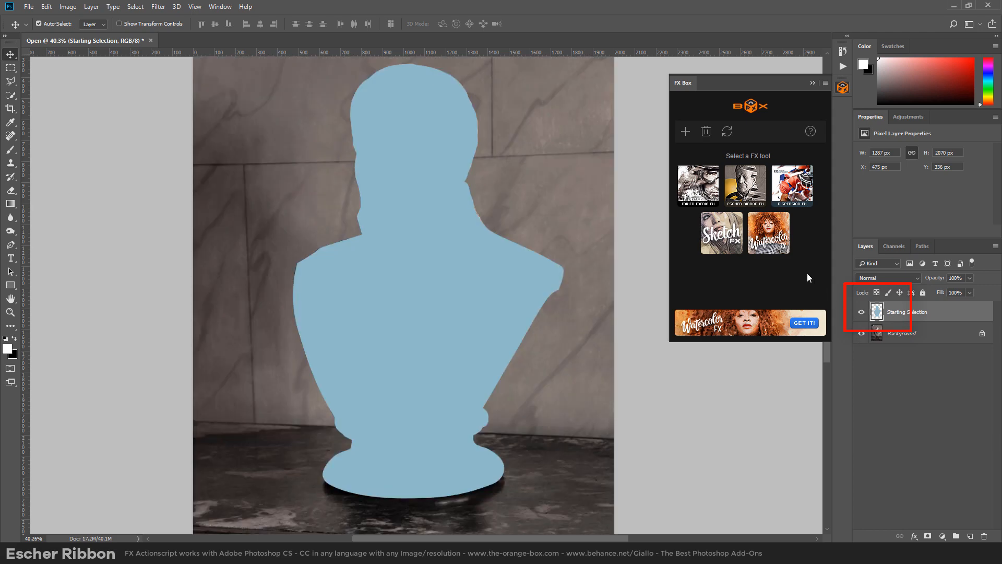
pyautogui.click(745, 185)
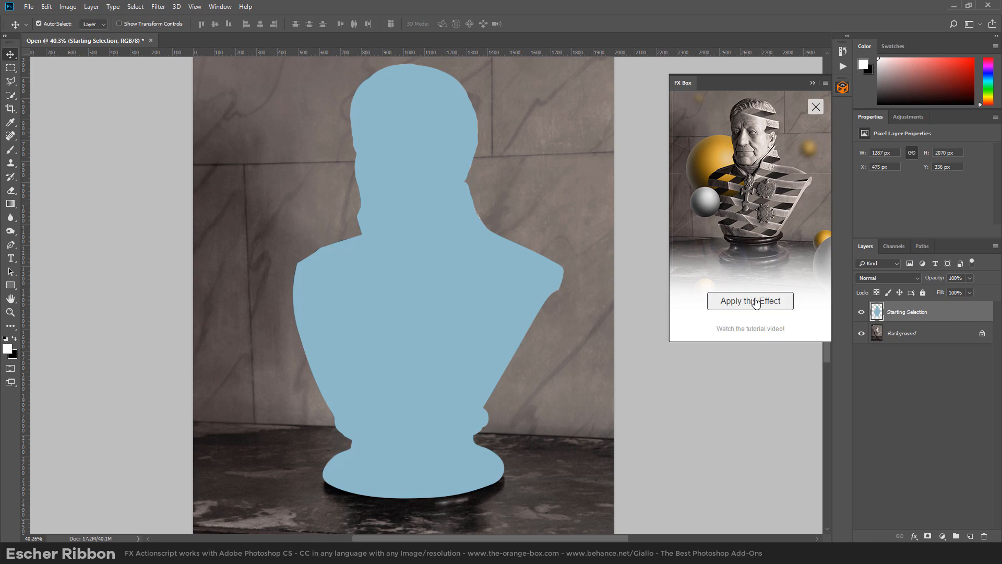
# Run Apply this Effect to wrap the bust in Escher ribbons with spheres
pyautogui.click(750, 300)
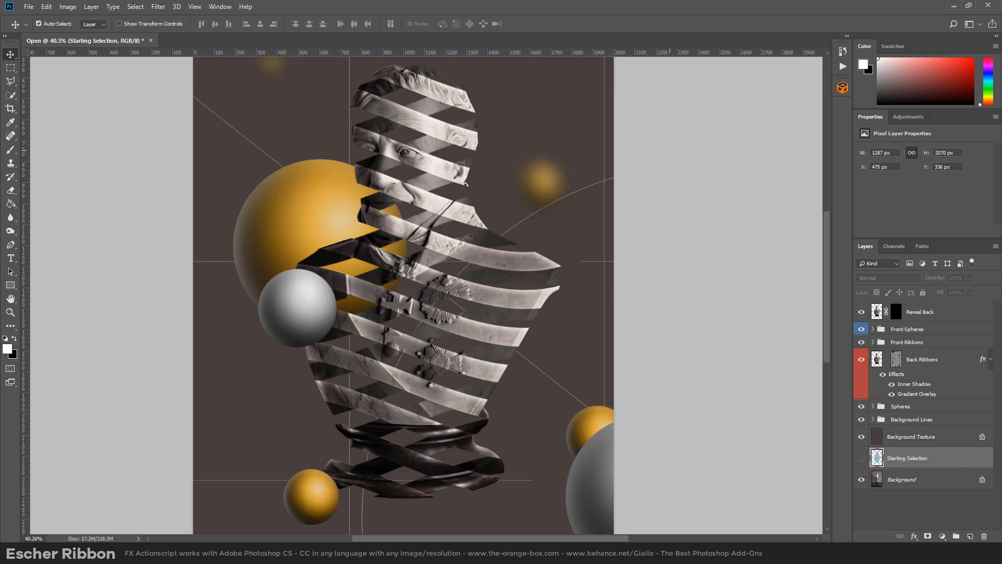
# Turn the Background Texture layer plain white and hide the Front Spheres and Spheres groups
pyautogui.click(911, 436)
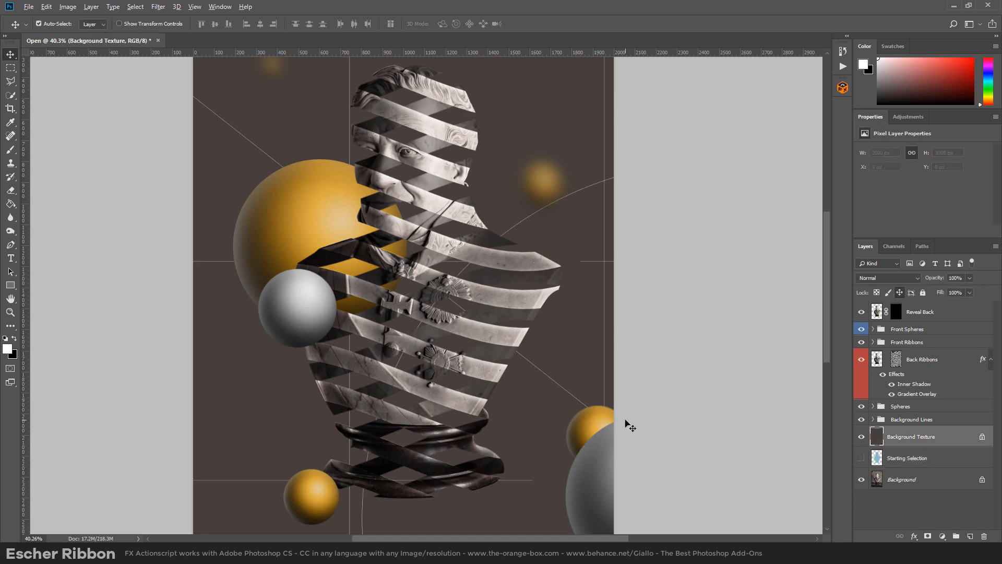
pyautogui.click(861, 436)
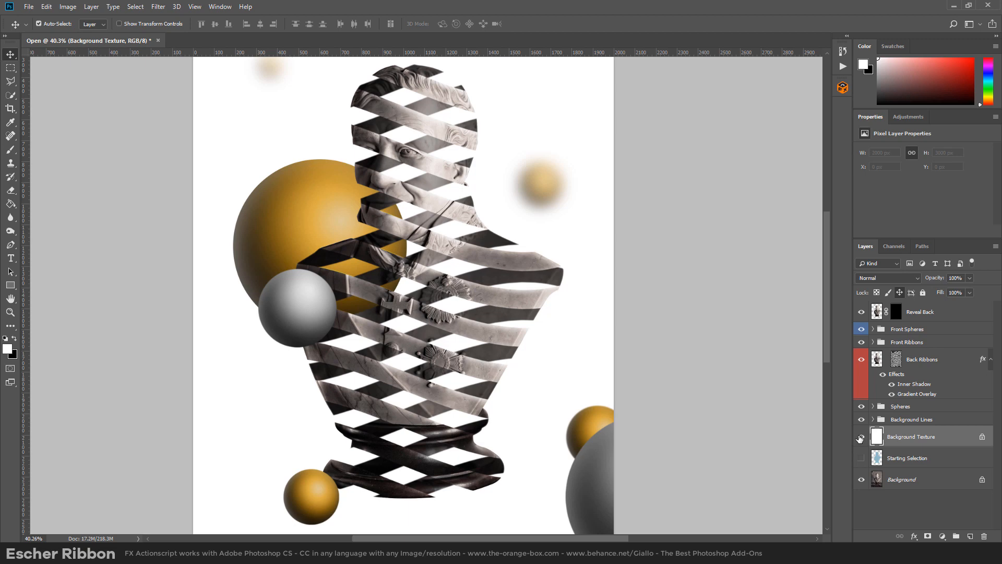
pyautogui.click(860, 436)
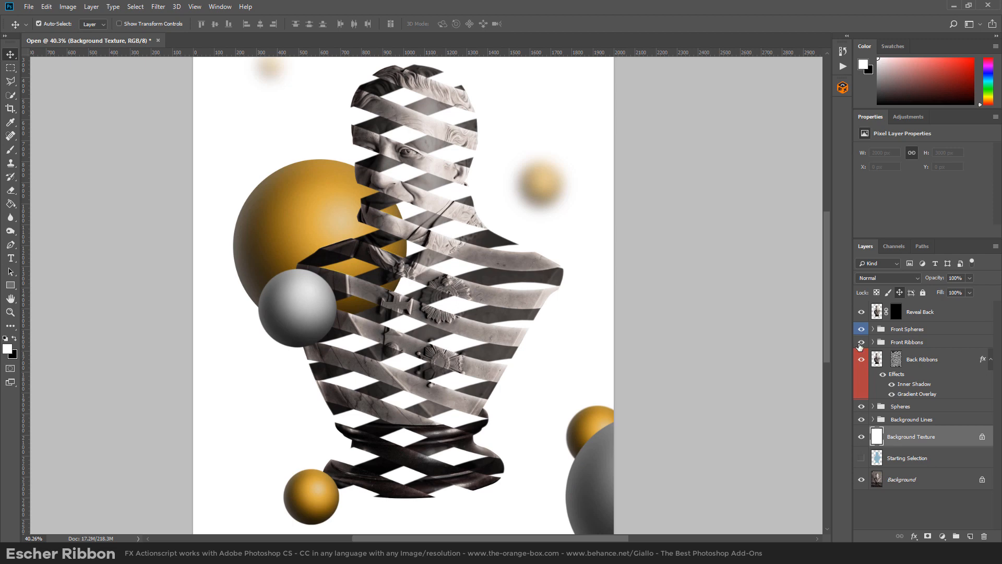
pyautogui.click(860, 329)
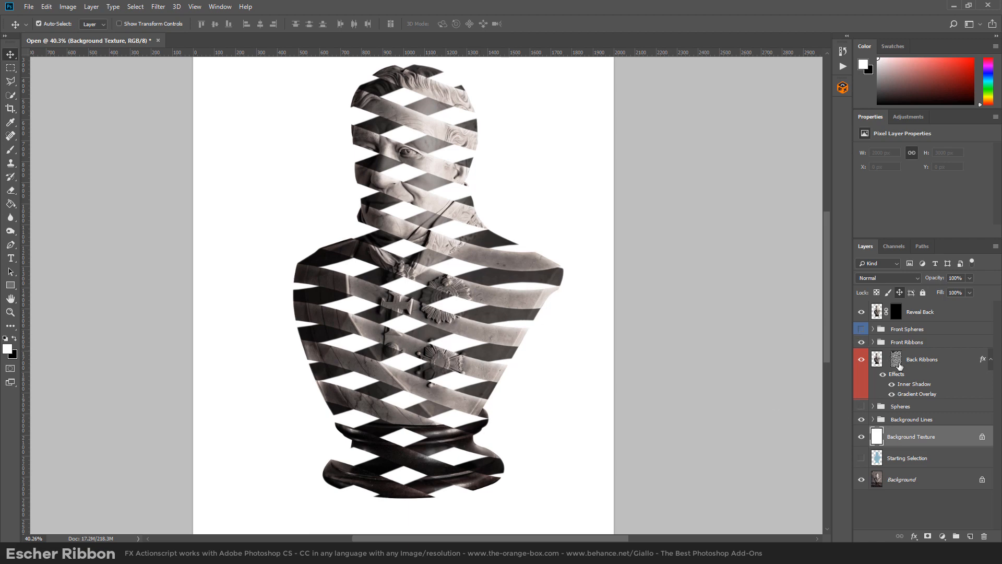
pyautogui.moveTo(895, 361)
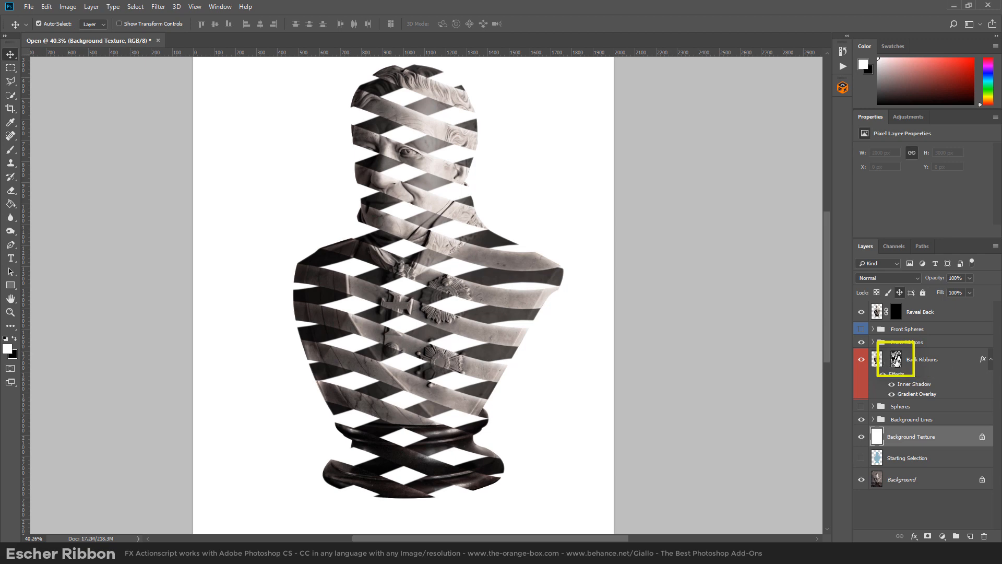
# Free-transform the Back Ribbons mask, rotating the stripes to about 12 degrees
pyautogui.click(896, 359)
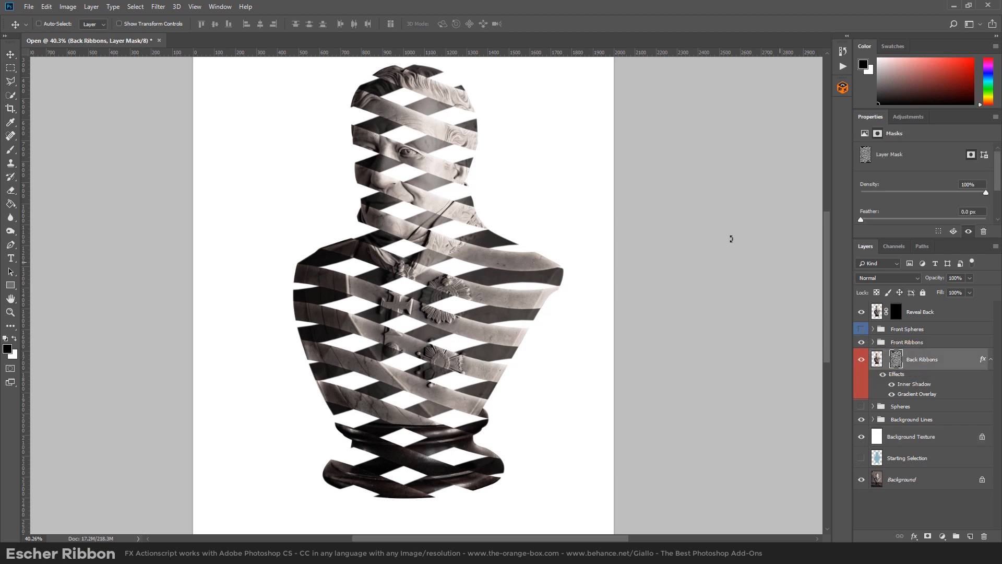
pyautogui.press('Ctrl+t')
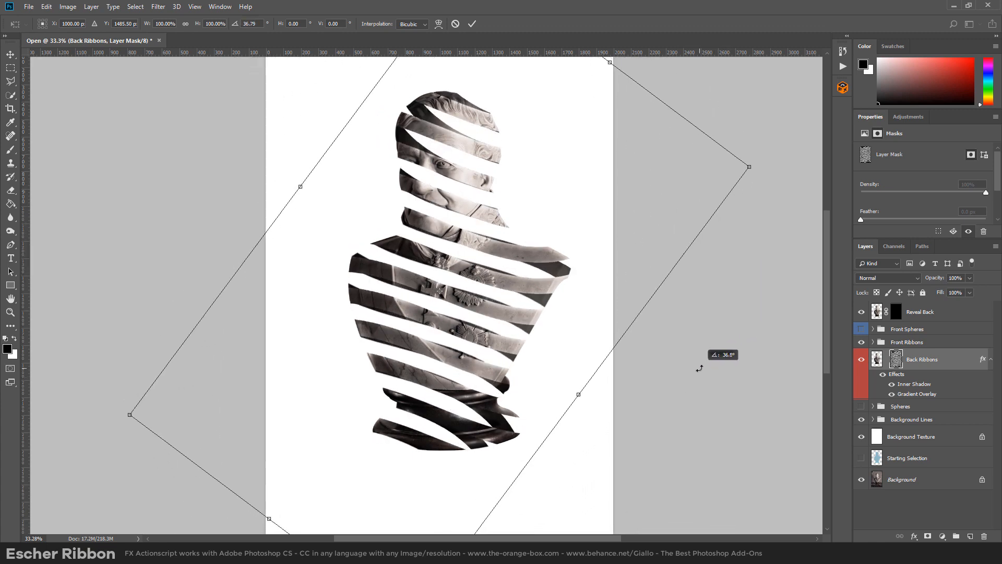
pyautogui.moveTo(578, 394); pyautogui.dragTo(493, 455)
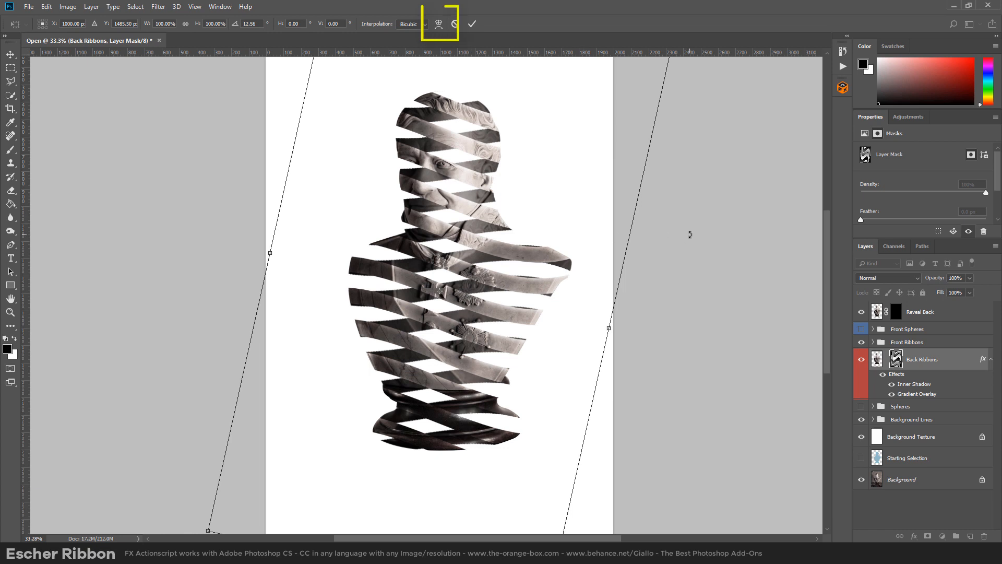
# Warp the back ribbon stripes into curved bands and commit the transformation
pyautogui.click(437, 23)
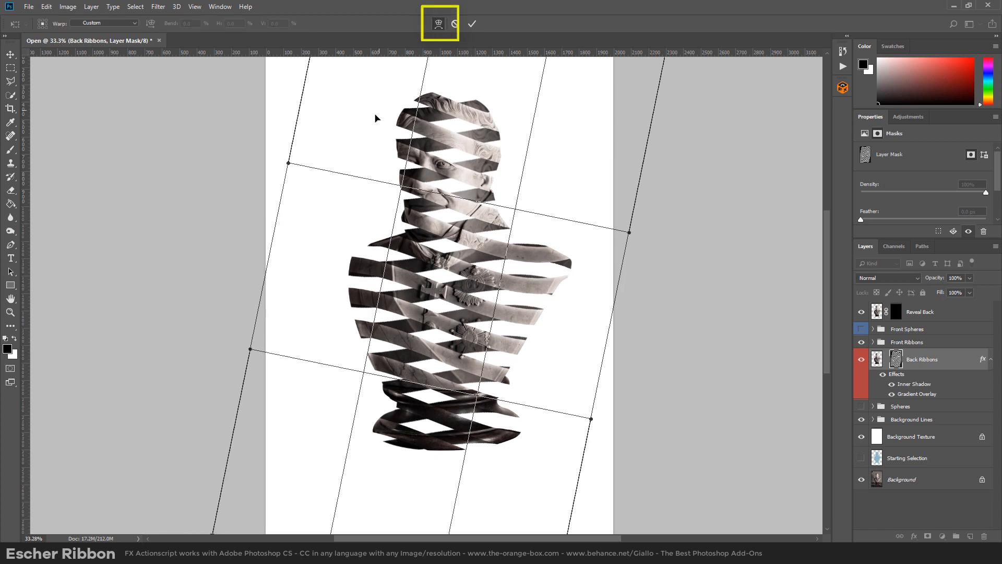
pyautogui.moveTo(299, 367)
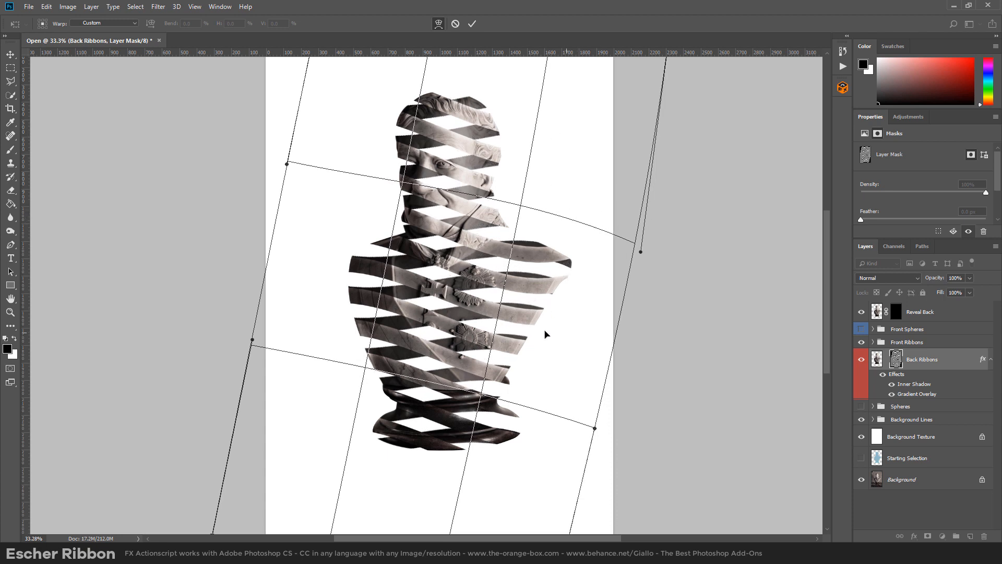
pyautogui.moveTo(426, 67)
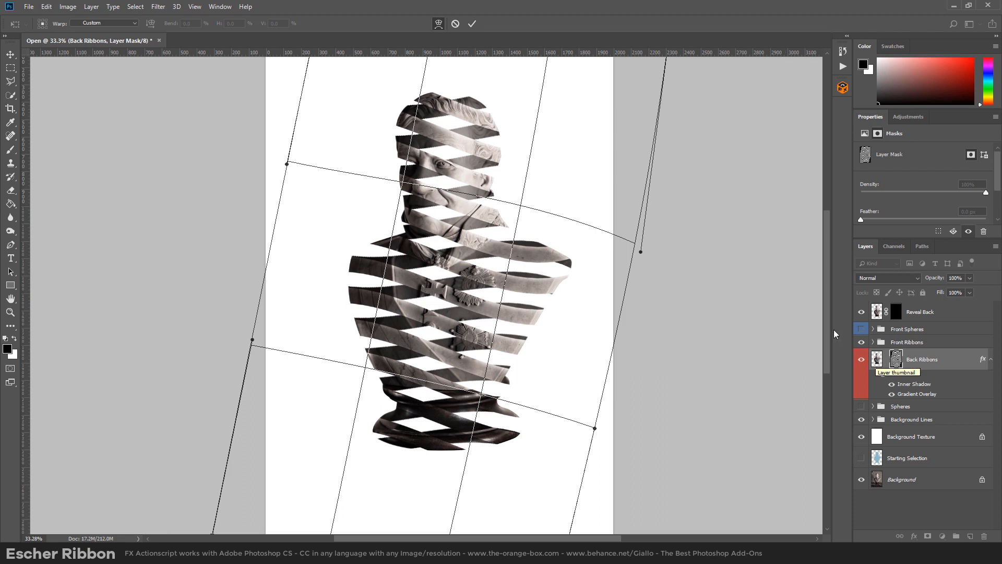
pyautogui.moveTo(472, 23)
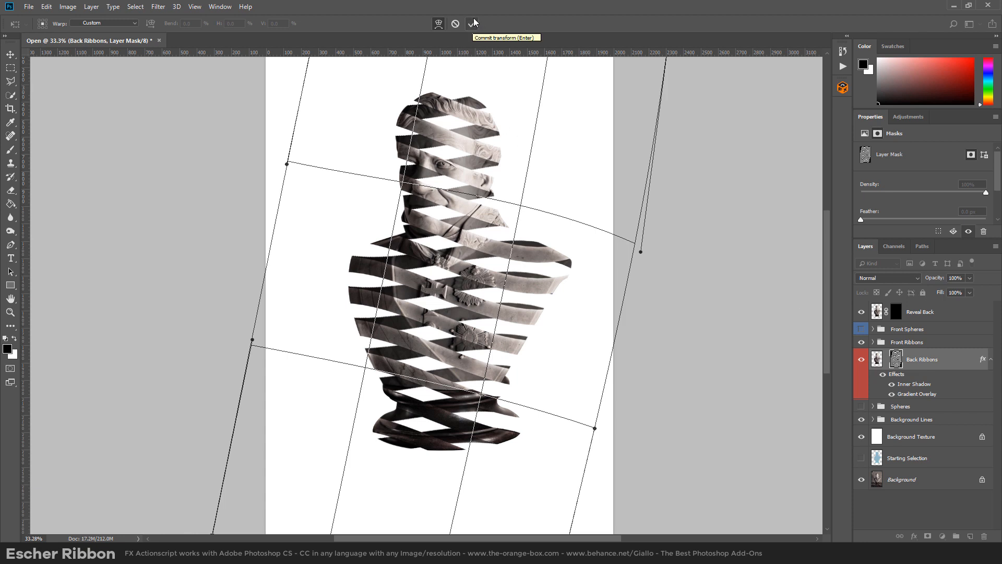
pyautogui.click(473, 22)
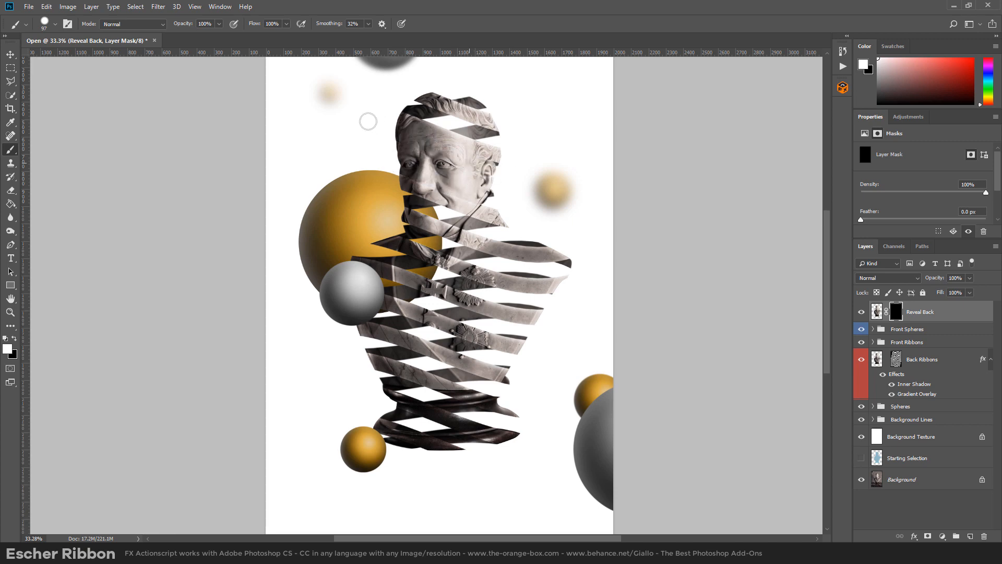
# Paint white on the Reveal Back mask over the statue's face, chest and pedestal
pyautogui.moveTo(368, 120); pyautogui.dragTo(416, 109)
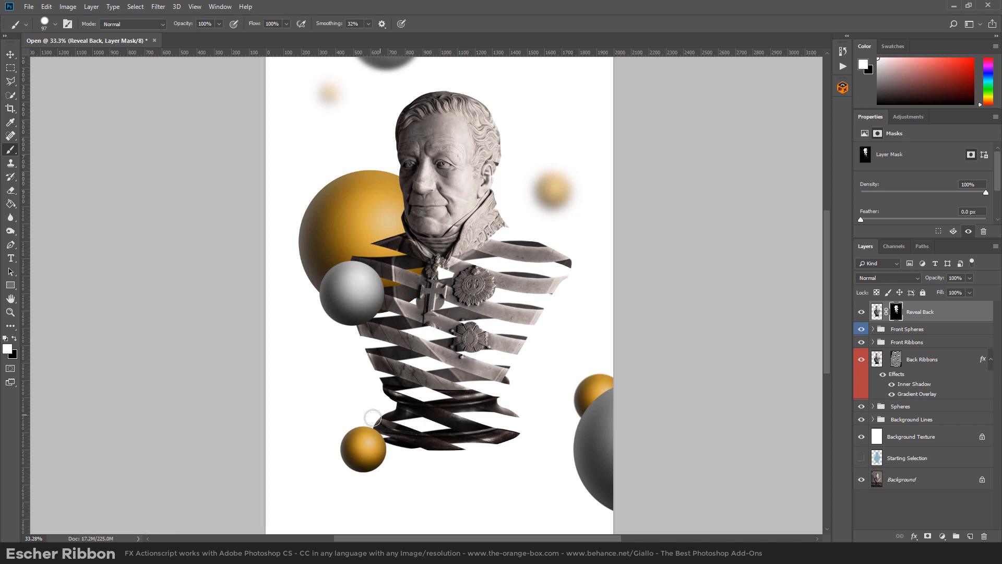
pyautogui.moveTo(373, 418); pyautogui.dragTo(508, 413)
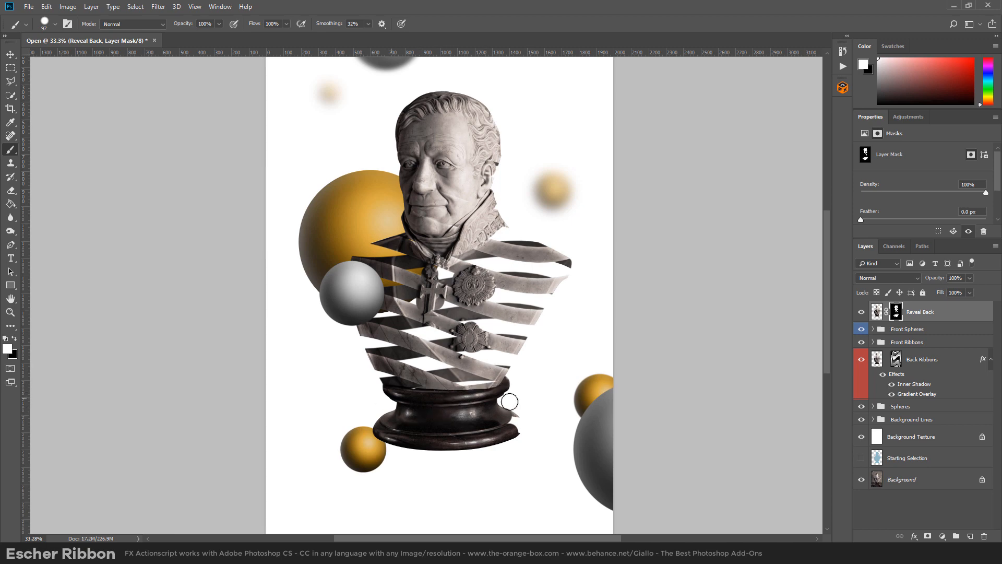
pyautogui.click(860, 437)
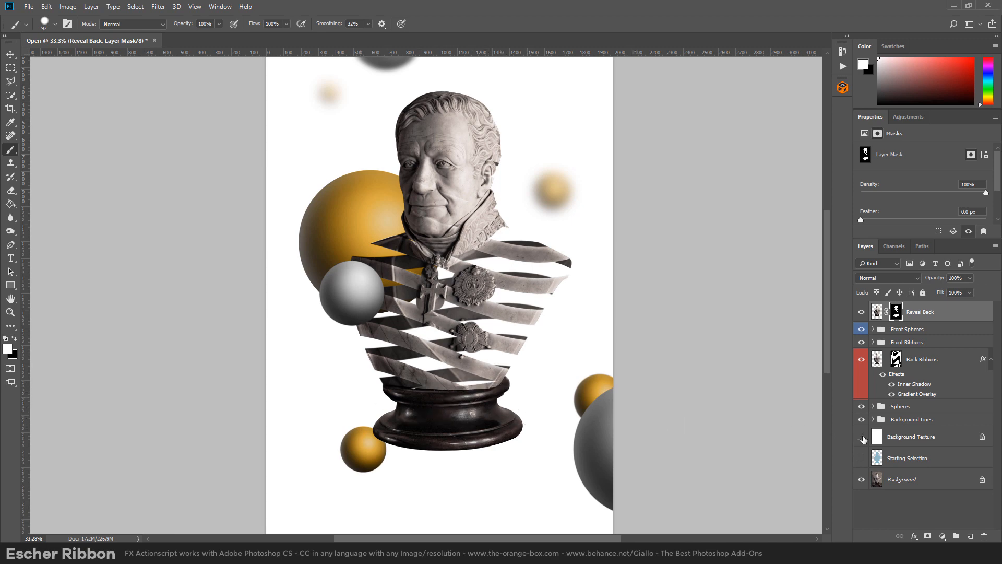
# Add a layer mask to Background Texture revealing the marble room, then target its pixels
pyautogui.click(925, 436)
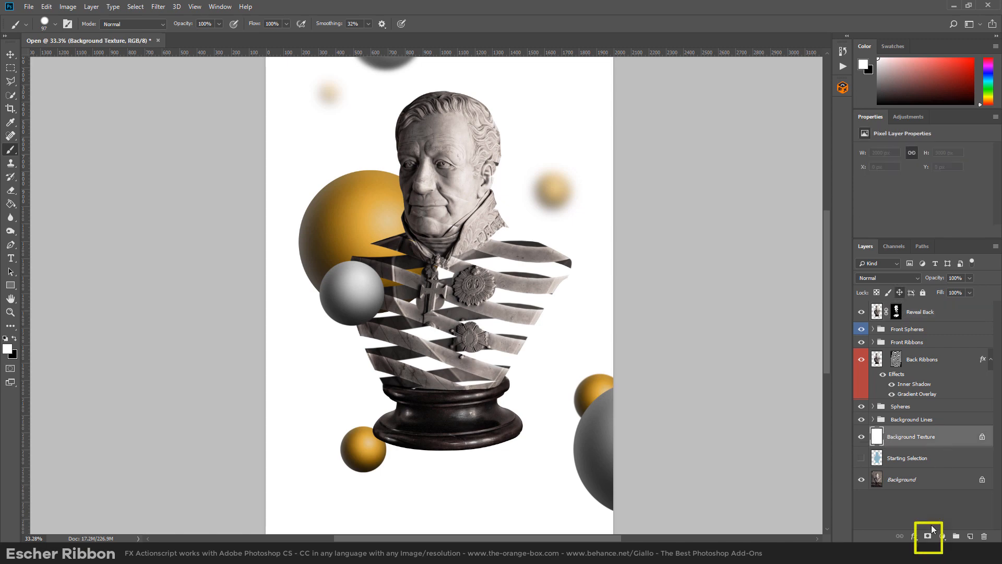
pyautogui.click(921, 541)
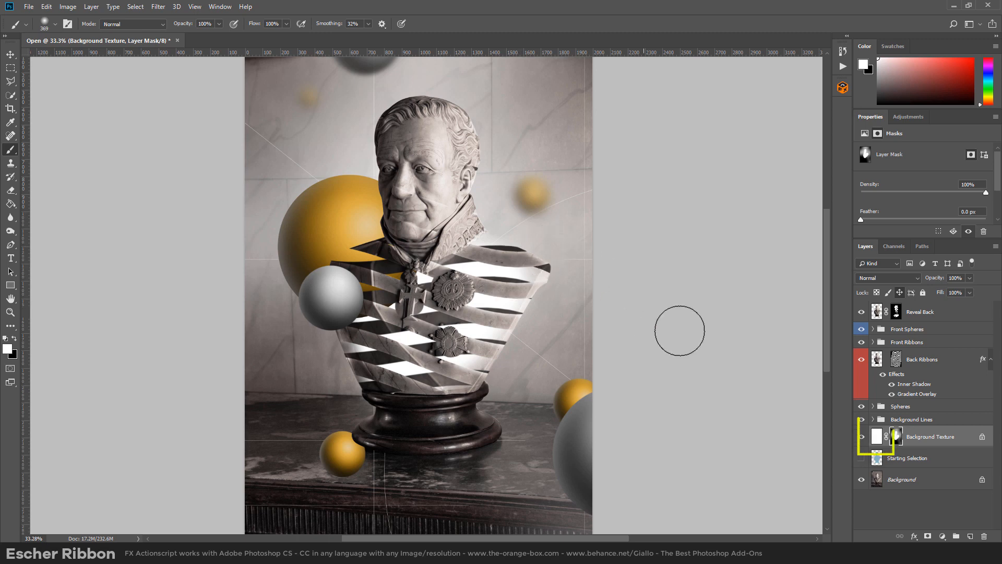
pyautogui.click(875, 436)
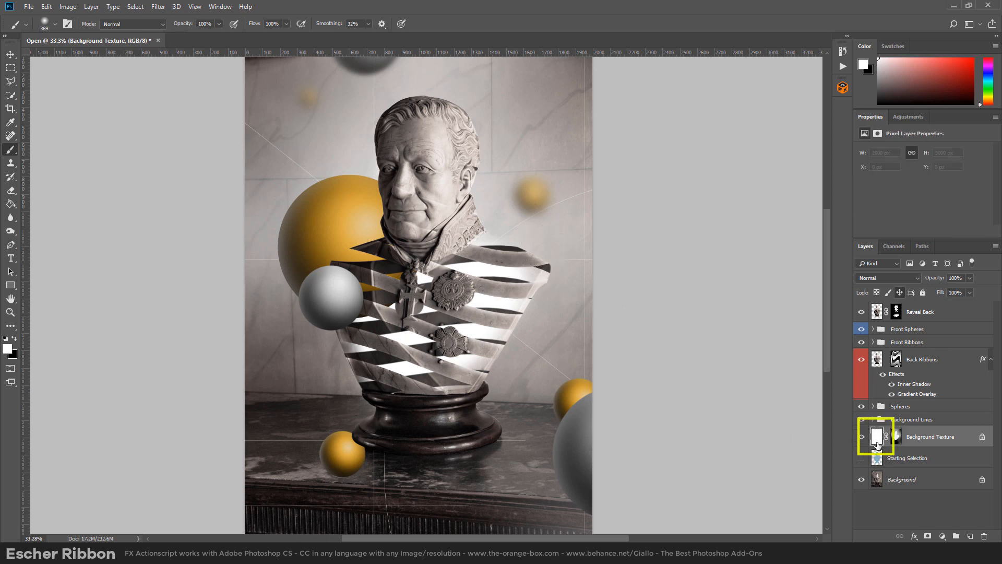
# Lower the Background Texture layer's Lightness in Hue/Saturation to a dim grey, then return to Move
pyautogui.press('Ctrl+U')
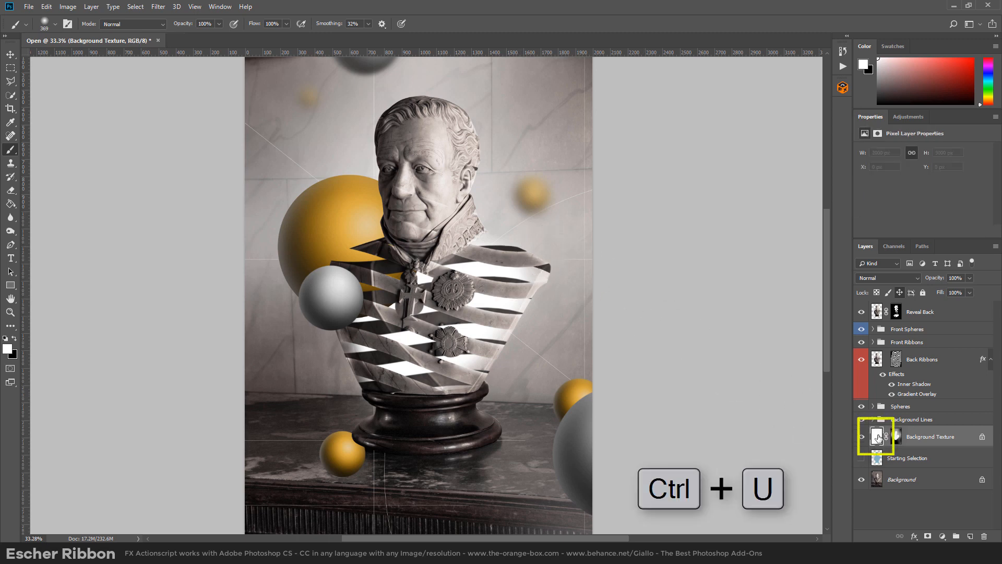
pyautogui.press('ctrl+u')
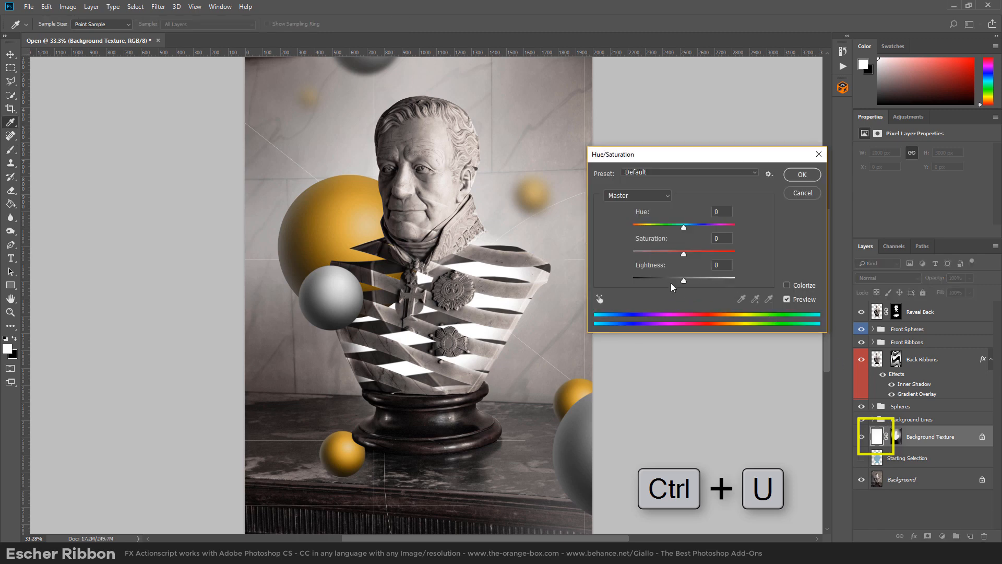
pyautogui.moveTo(684, 280); pyautogui.dragTo(655, 280)
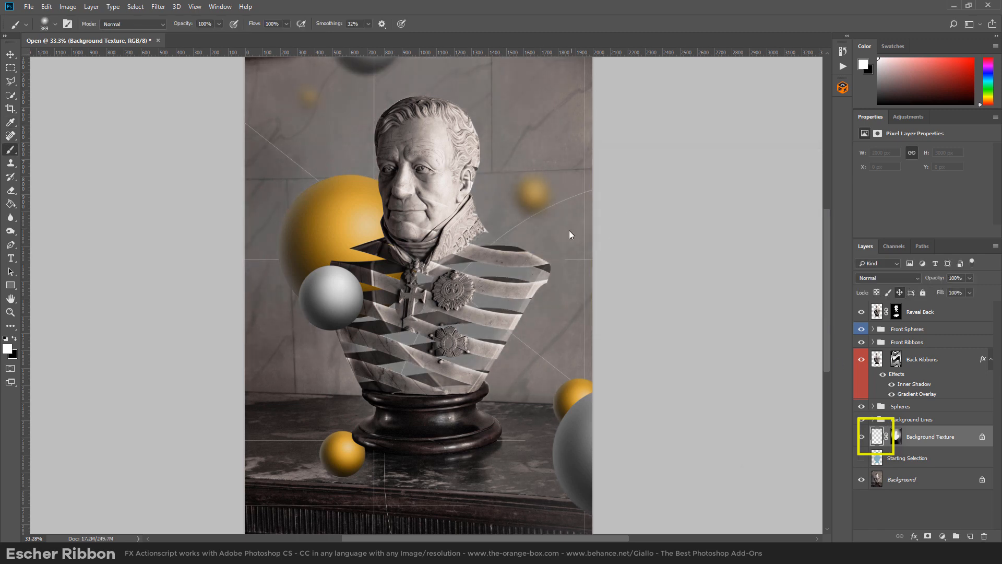
pyautogui.click(6, 55)
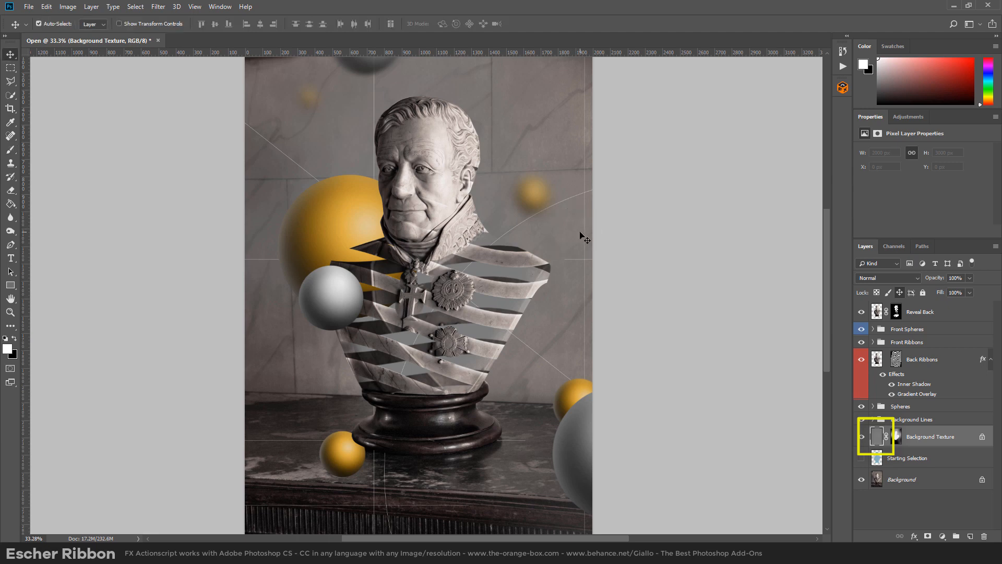